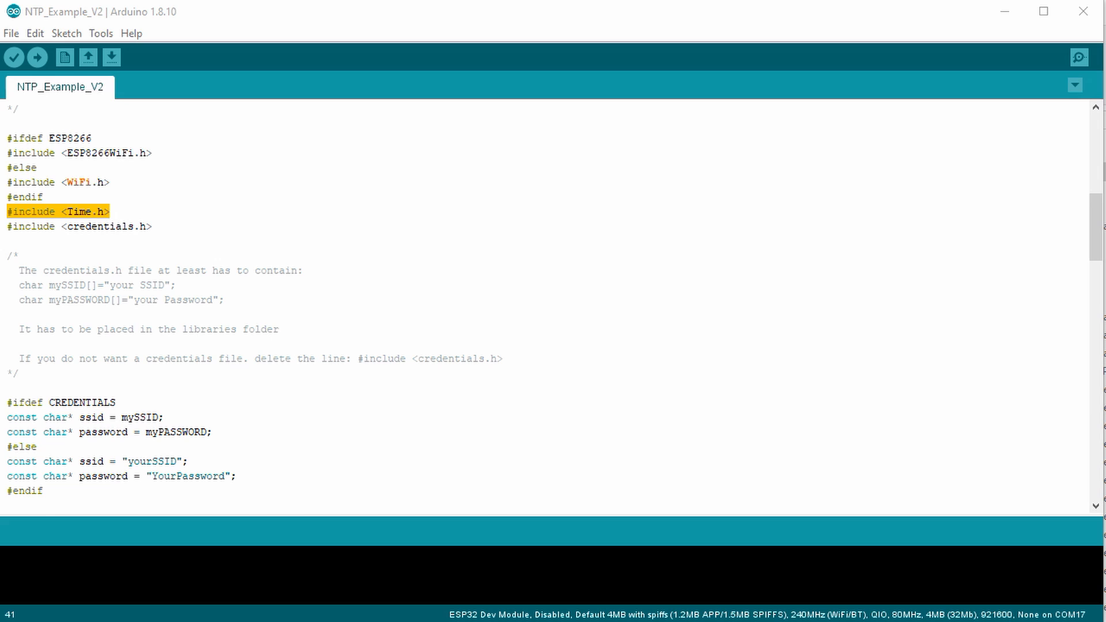
Step: Advance the slideshow animation so a yellow box frames the UK M3.5.0/01:00:00 rule
{"action": "scroll", "scroll_direction": "down", "scroll_amount": 3}
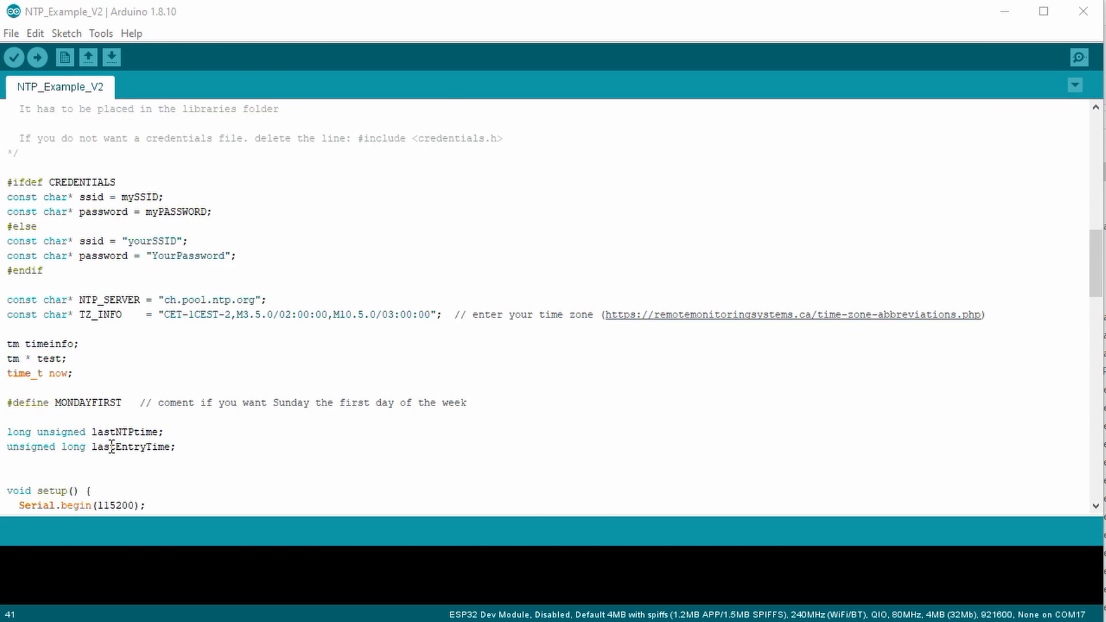
{"action": "scroll", "scroll_direction": "down", "scroll_amount": 3}
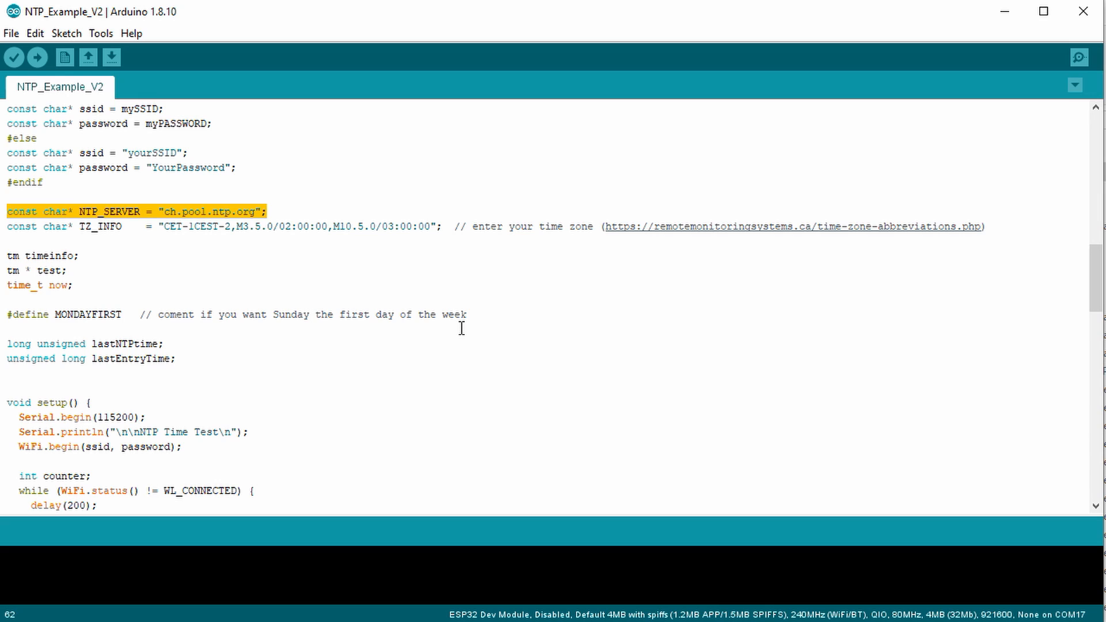
{"action": "left_click", "coordinate": [250, 292]}
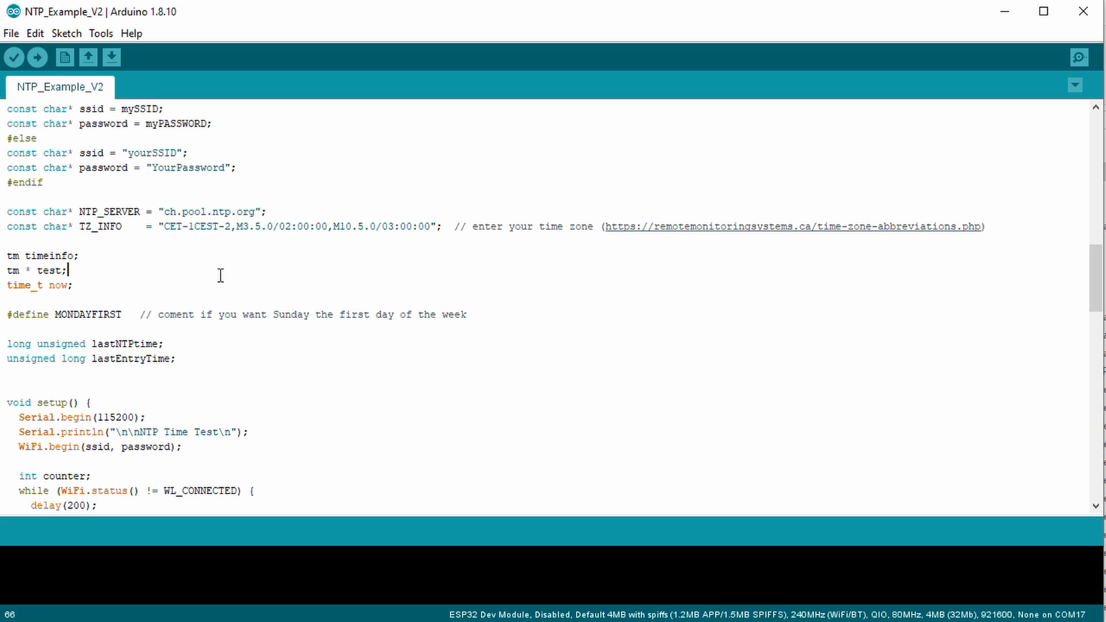
{"action": "mouse_move", "coordinate": [186, 211]}
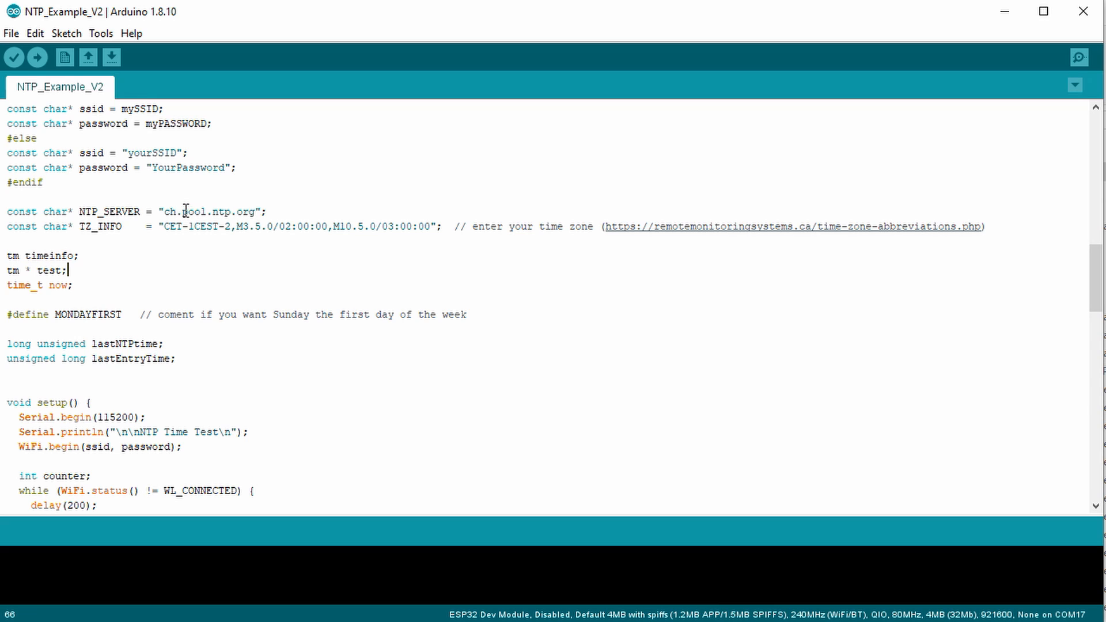
{"action": "double_click", "coordinate": [191, 211]}
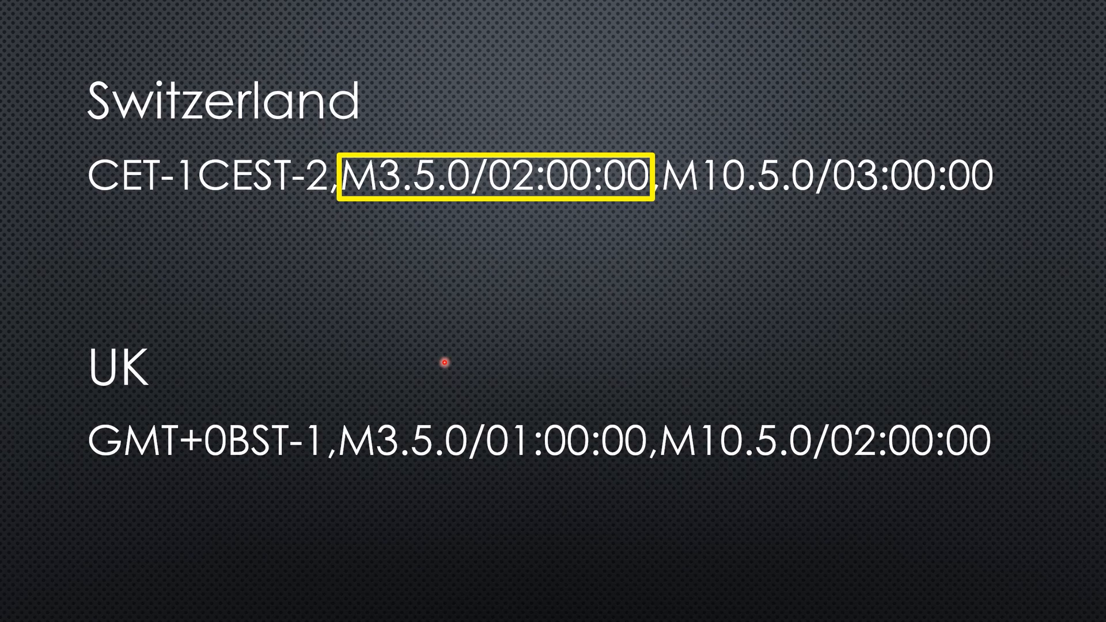
{"action": "mouse_move", "coordinate": [373, 136]}
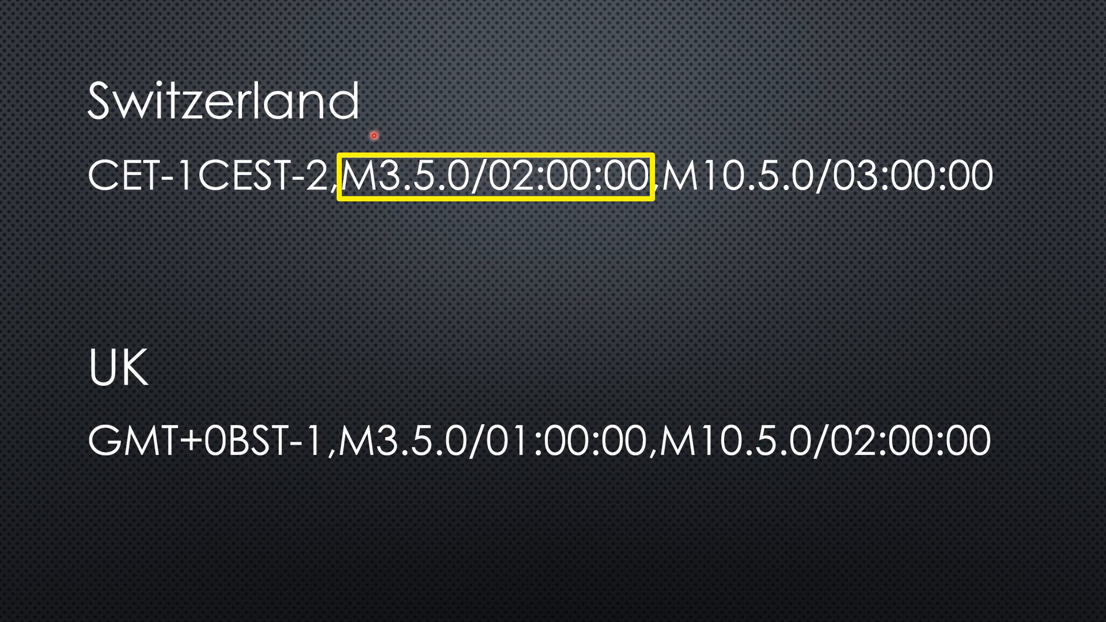
{"action": "mouse_move", "coordinate": [428, 201]}
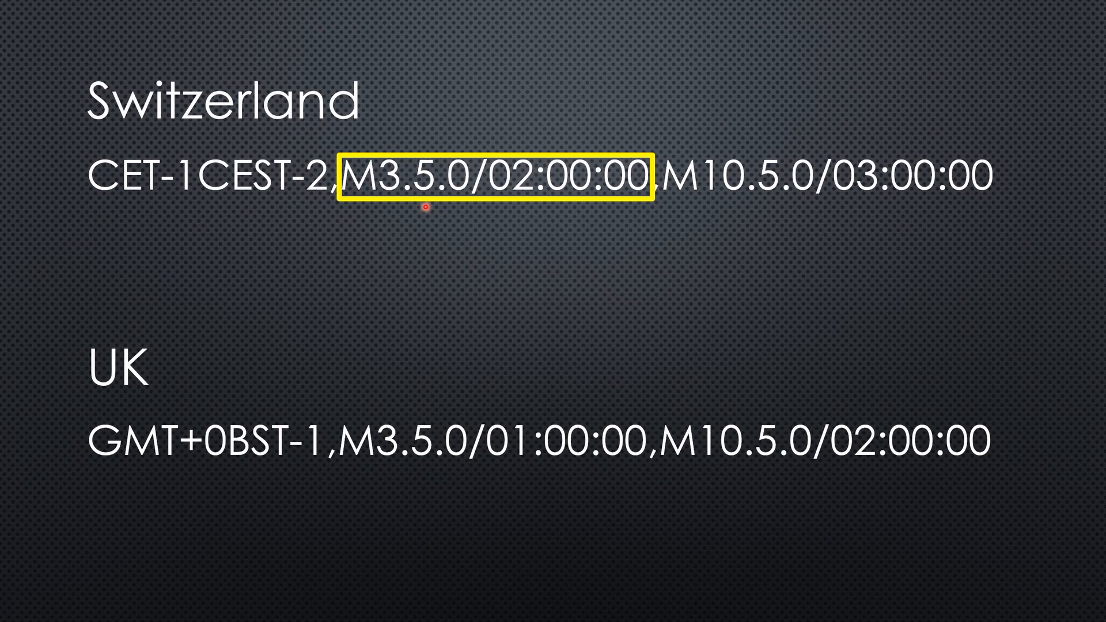
{"action": "mouse_move", "coordinate": [449, 174]}
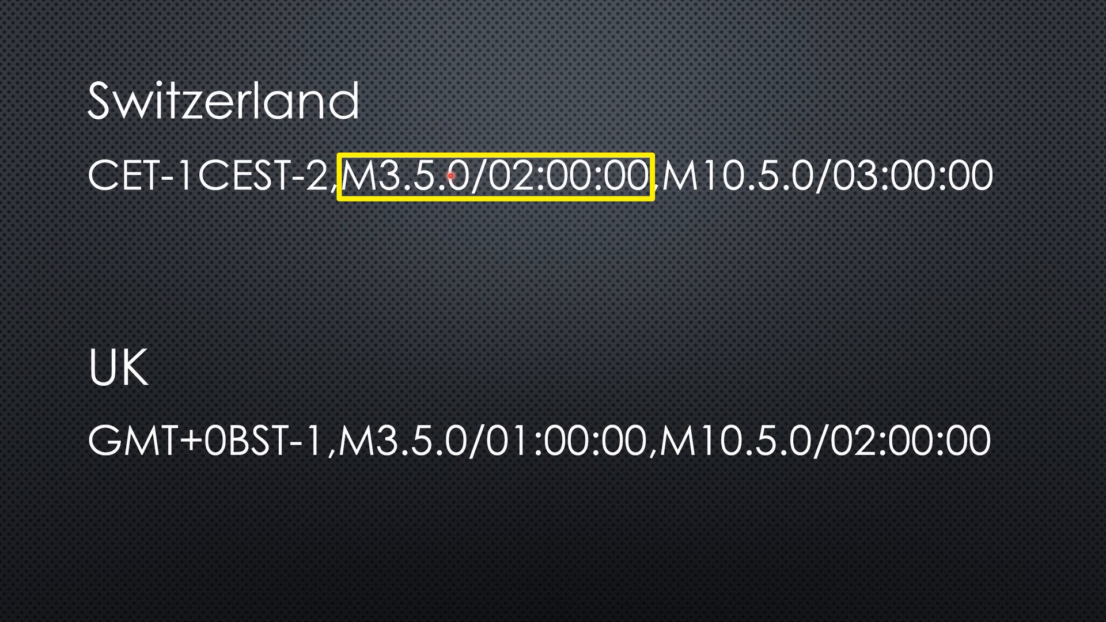
{"action": "mouse_move", "coordinate": [462, 211]}
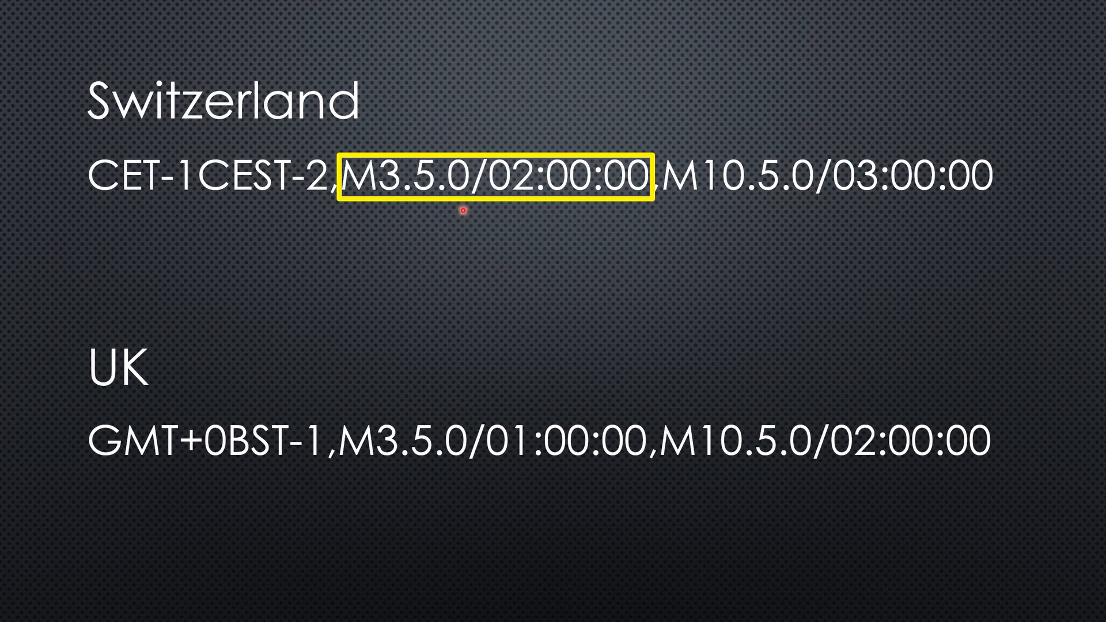
{"action": "mouse_move", "coordinate": [524, 125]}
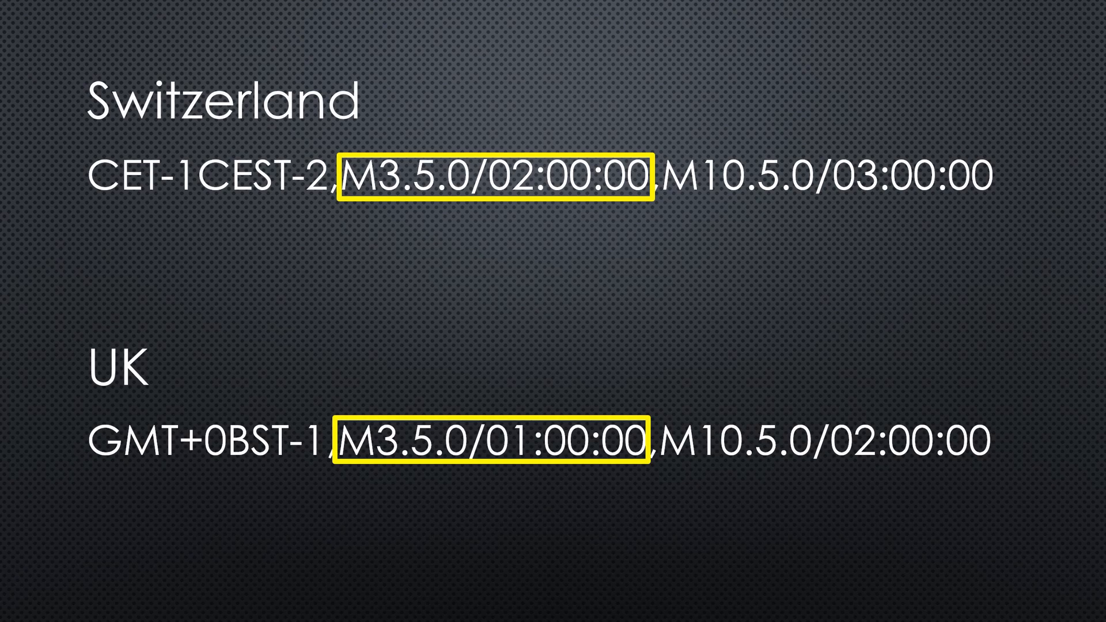
{"action": "left_click", "coordinate": [796, 208]}
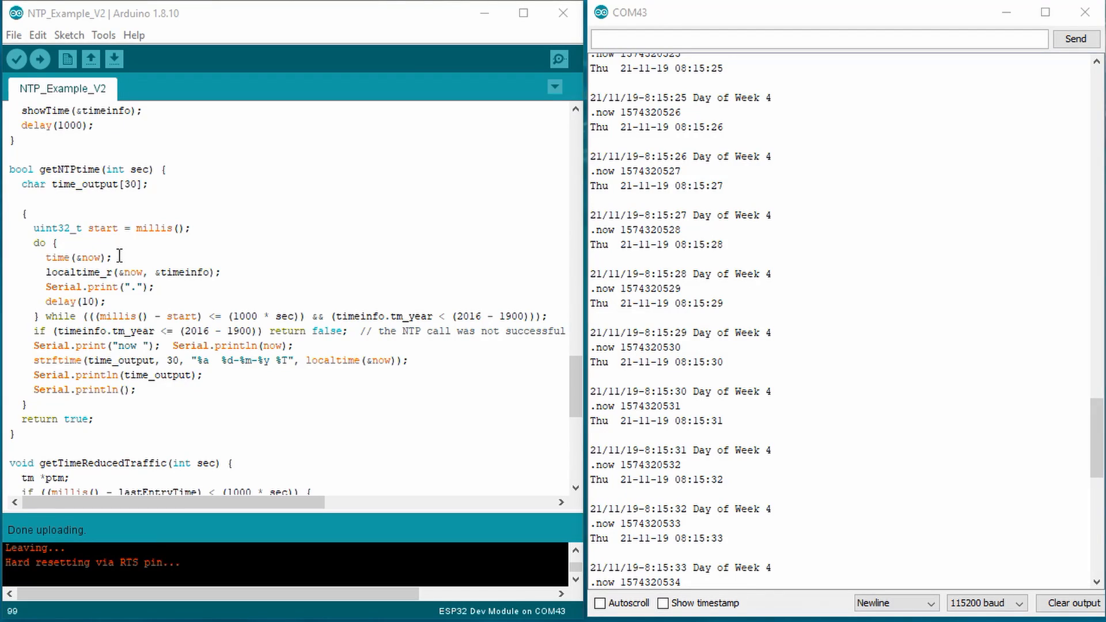
Step: In getNTPtime(), highlight the time(&now) call and the Serial.print("now ") line
{"action": "double_click", "coordinate": [74, 257]}
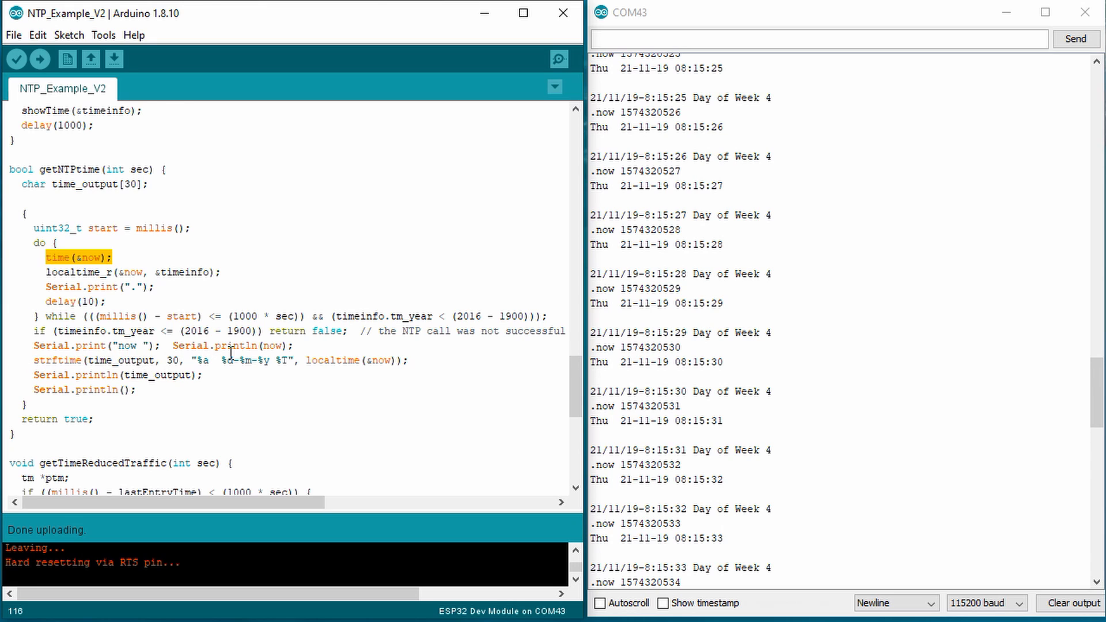
{"action": "left_click", "coordinate": [162, 345]}
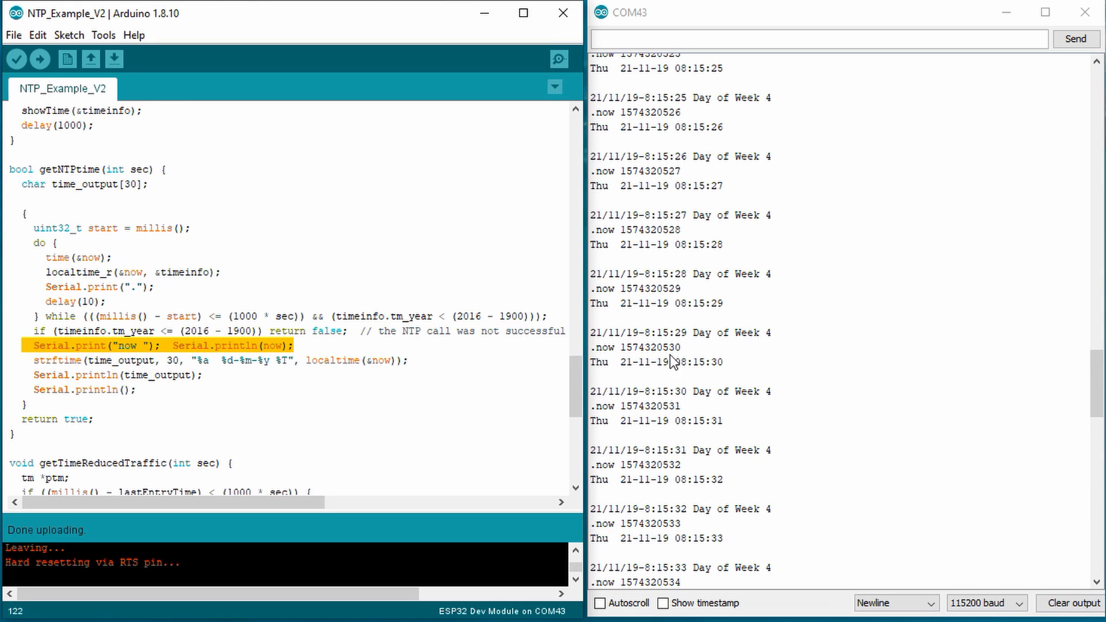
{"action": "double_click", "coordinate": [645, 347]}
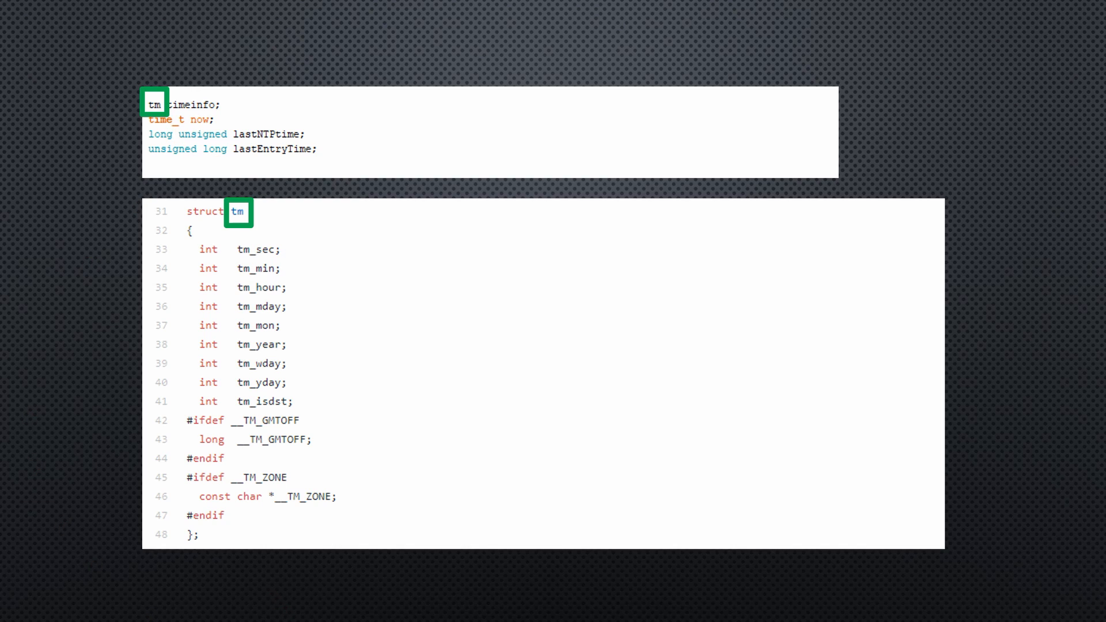
{"action": "mouse_move", "coordinate": [267, 325]}
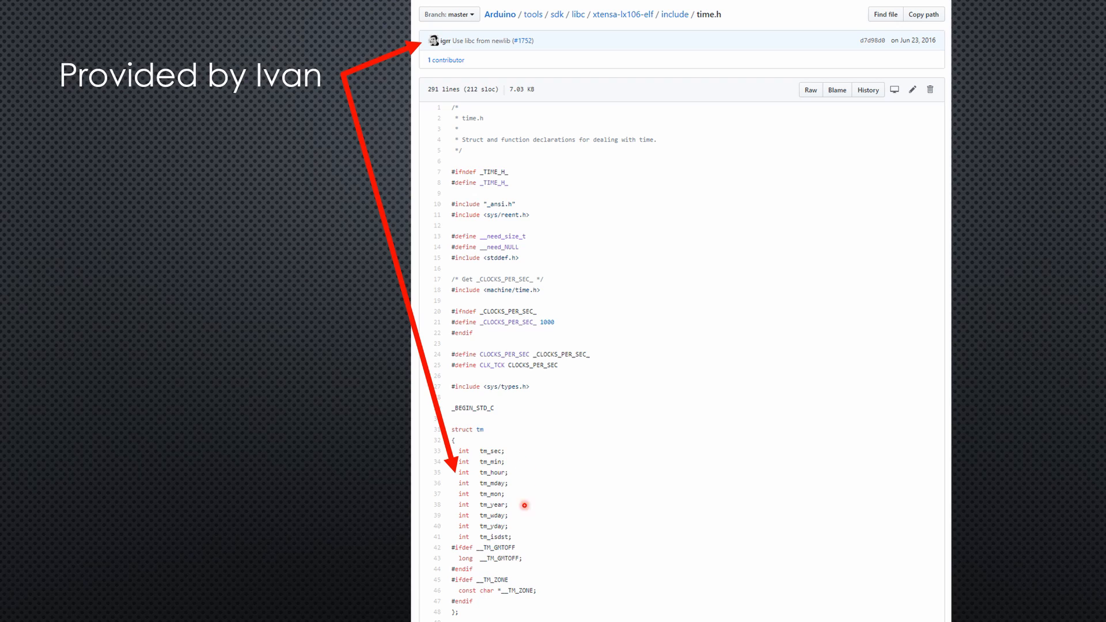
{"action": "mouse_move", "coordinate": [493, 451]}
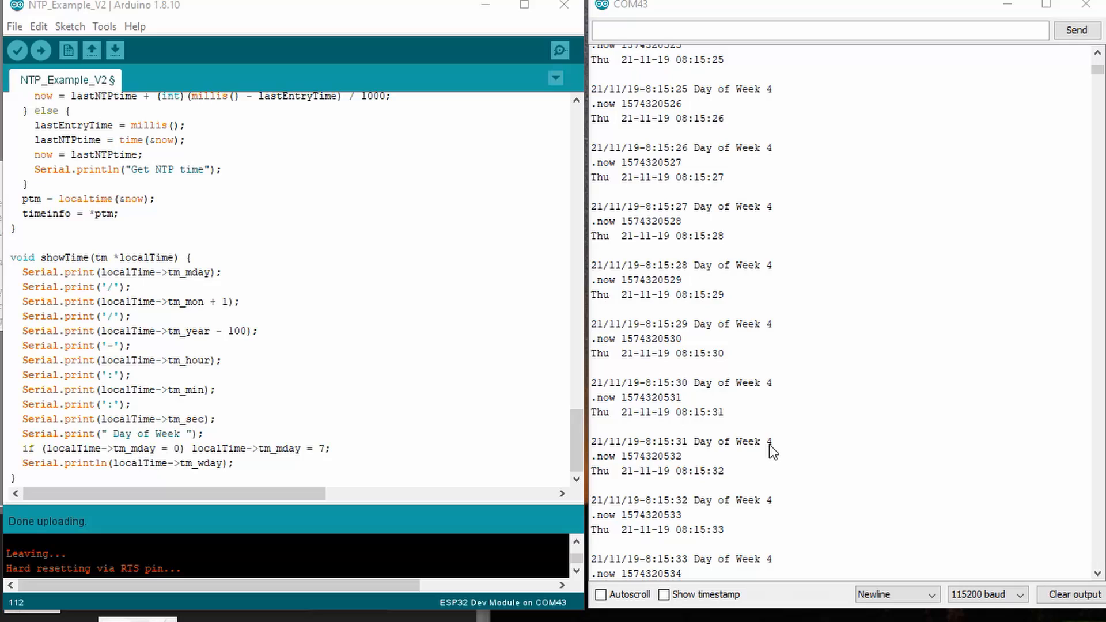
Step: Point out the setenv("TZ", TZ_INFO, 1) timezone line in setup()
{"action": "double_click", "coordinate": [680, 441]}
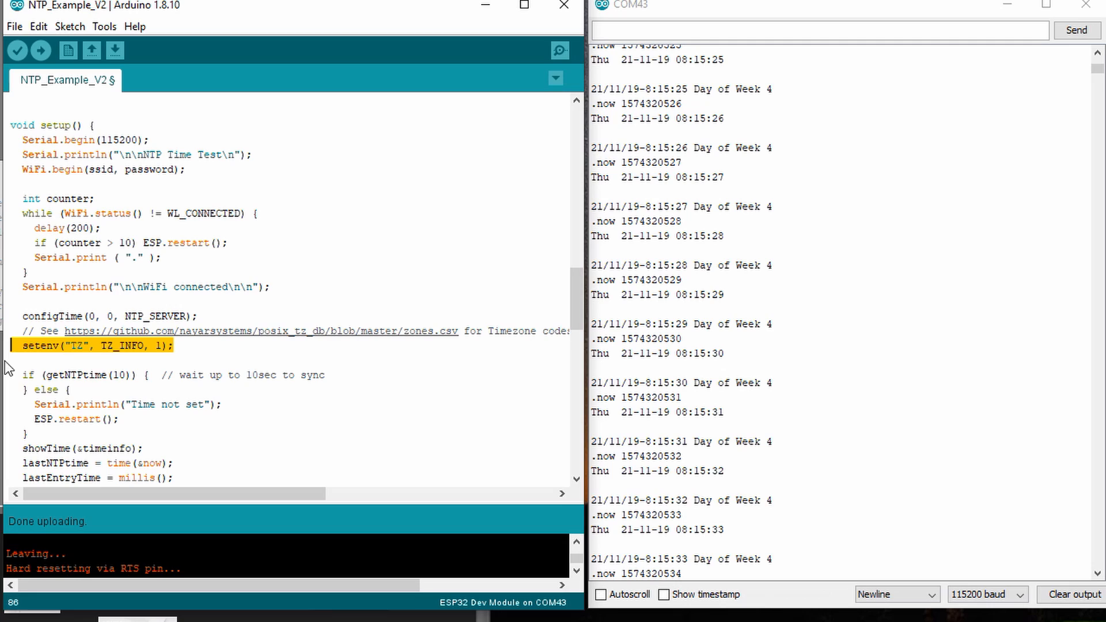
{"action": "key", "text": "Delete"}
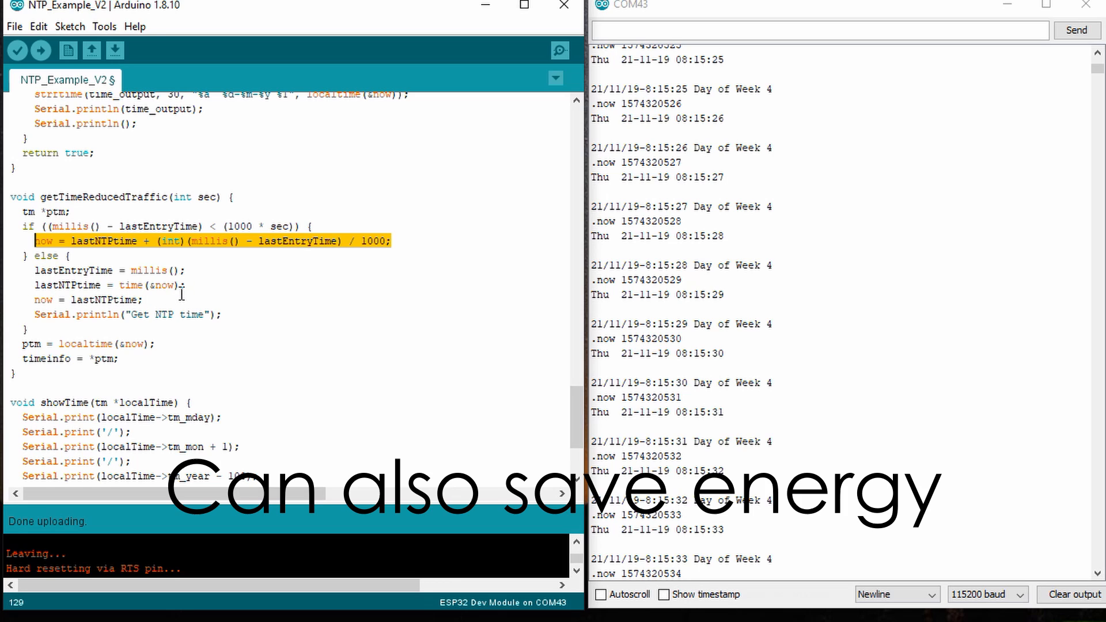
{"action": "mouse_move", "coordinate": [188, 285]}
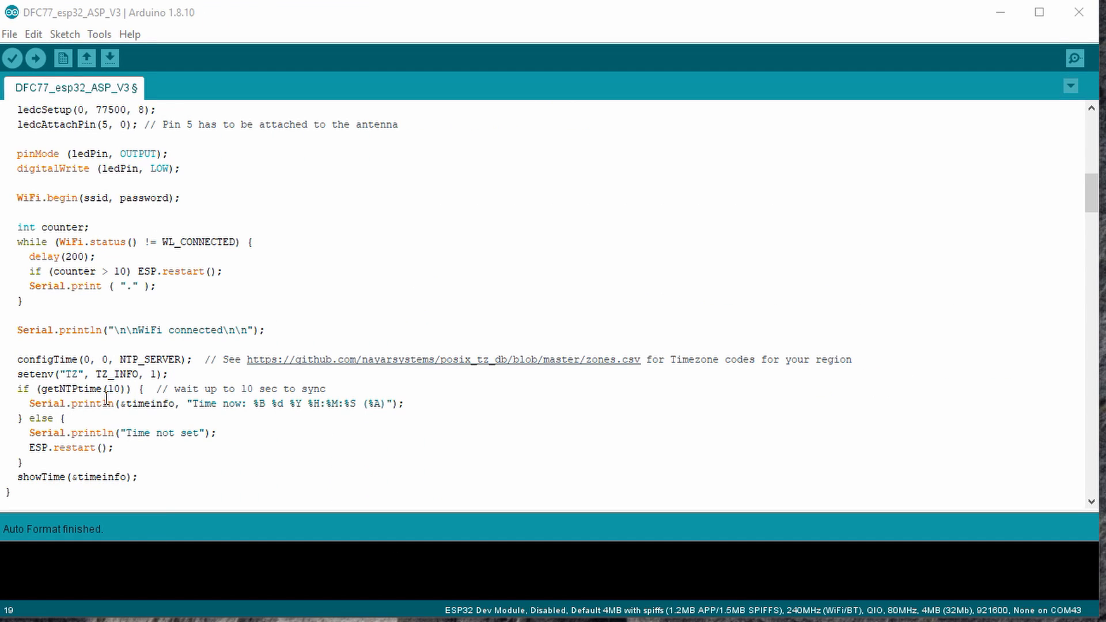
{"action": "double_click", "coordinate": [72, 389]}
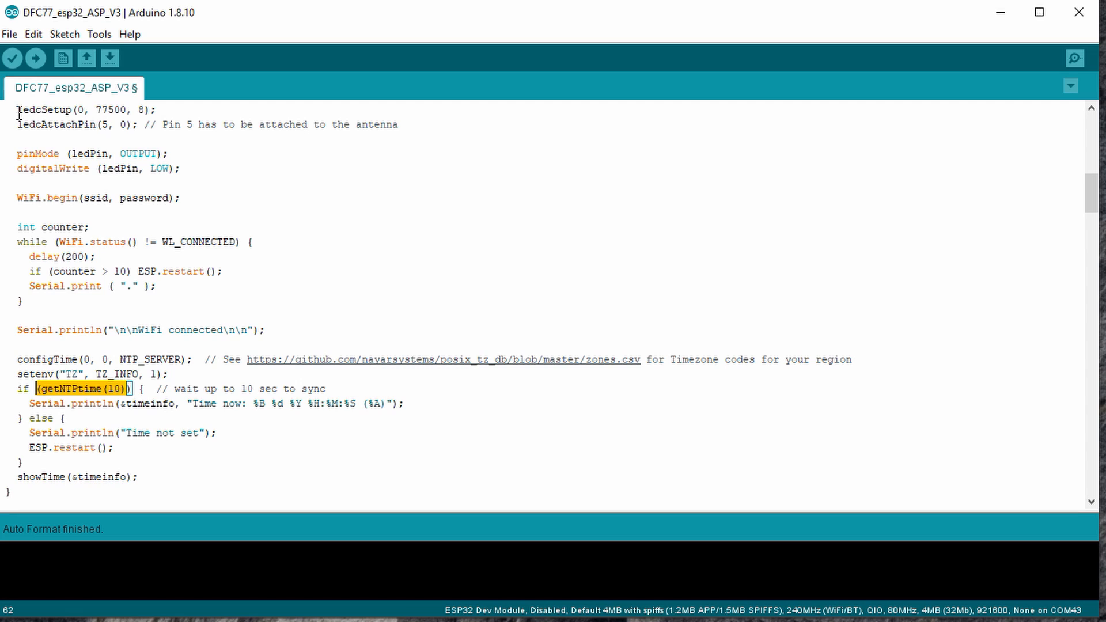
{"action": "left_click_drag", "start_coordinate": [18, 109], "coordinate": [351, 125]}
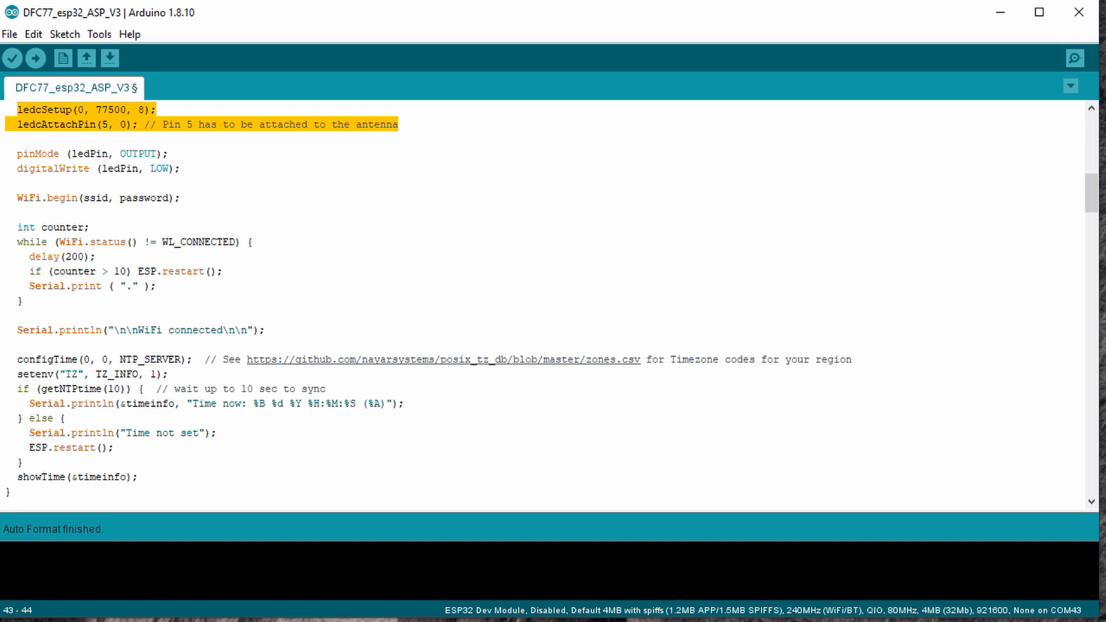
{"action": "scroll", "scroll_direction": "down", "scroll_amount": 3}
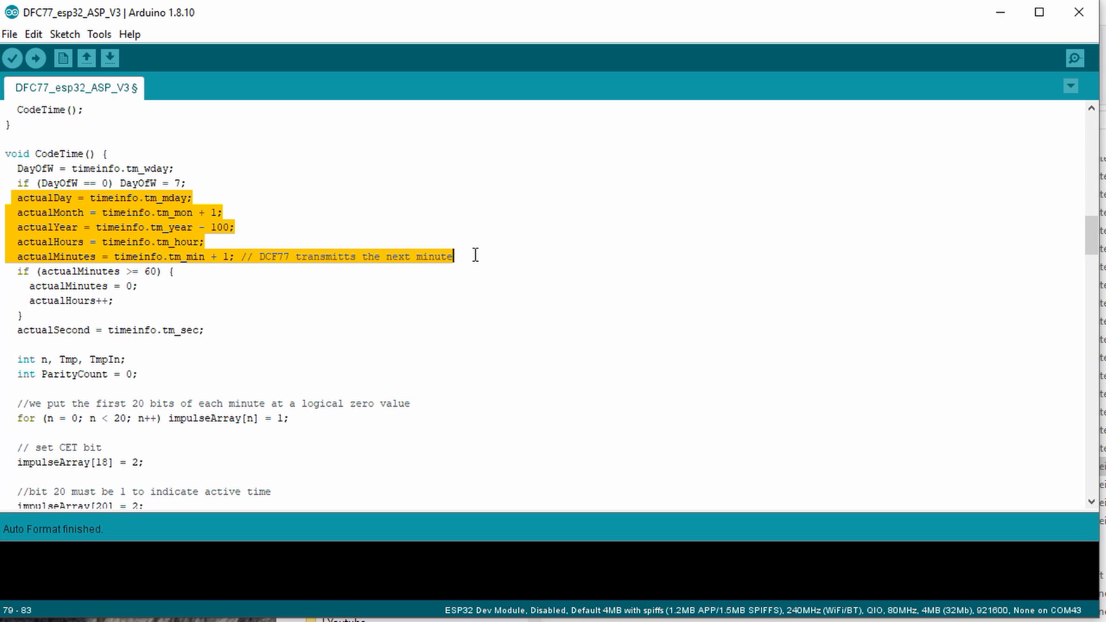
{"action": "mouse_move", "coordinate": [87, 211]}
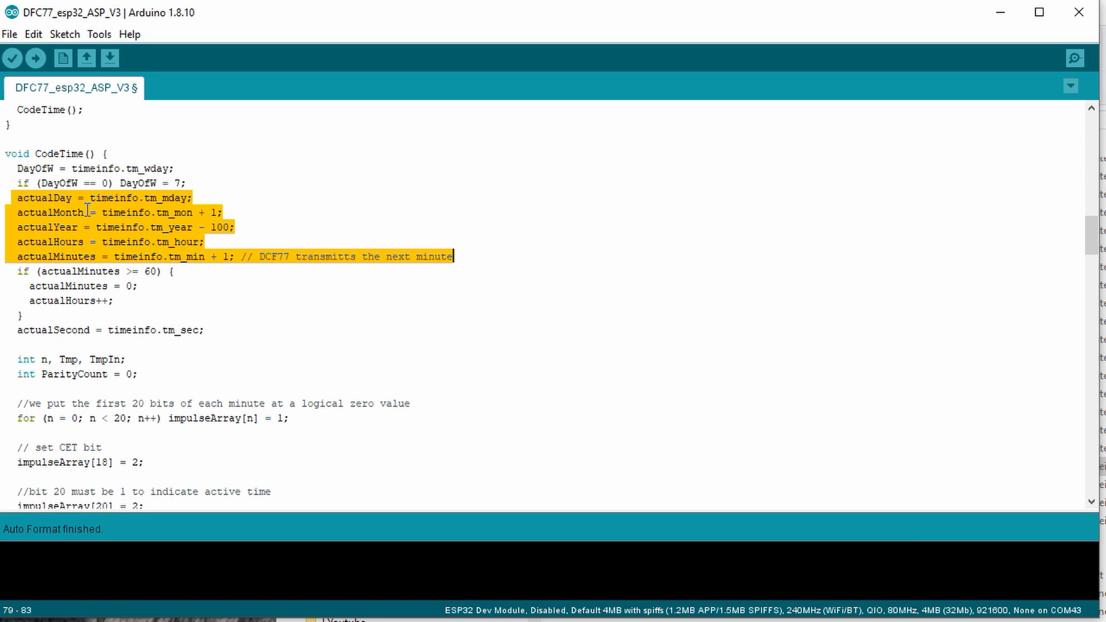
Step: Highlight timeinfo and its tm_mday field in CodeTime's actualDay line
{"action": "double_click", "coordinate": [116, 198]}
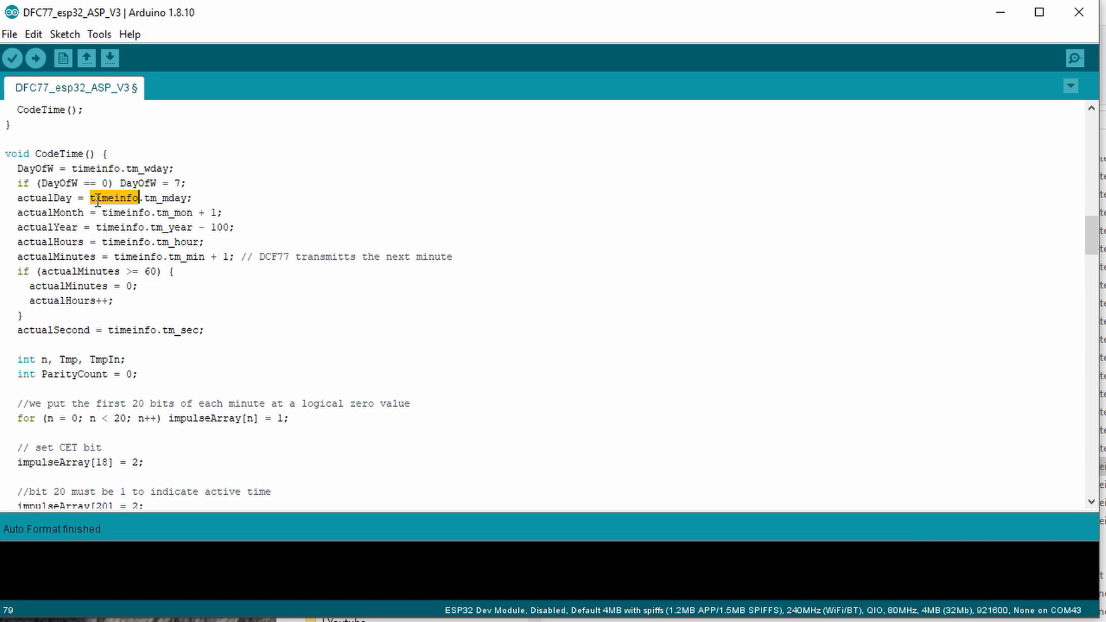
{"action": "double_click", "coordinate": [167, 198]}
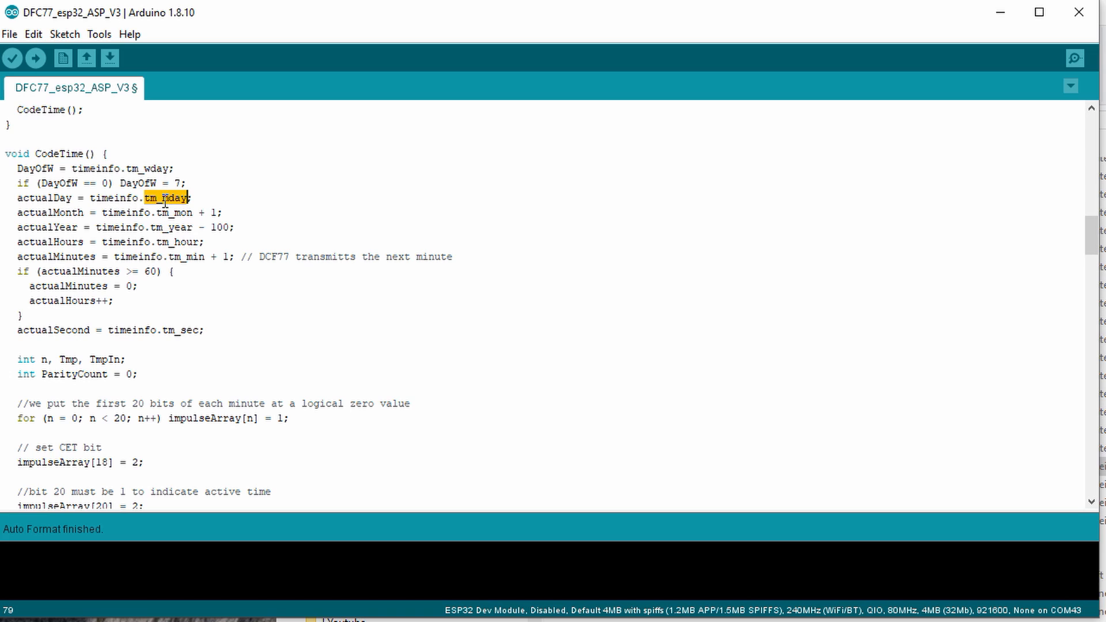